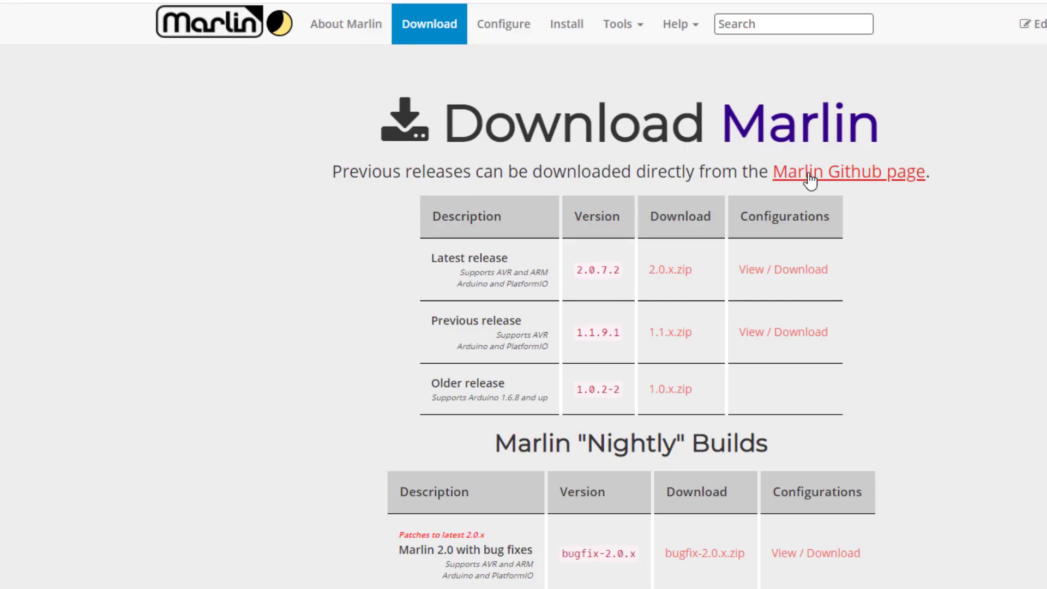
- Switch the Marlin repository to bugfix-2.0.x and save its zip archive to downloads
click(848, 171)
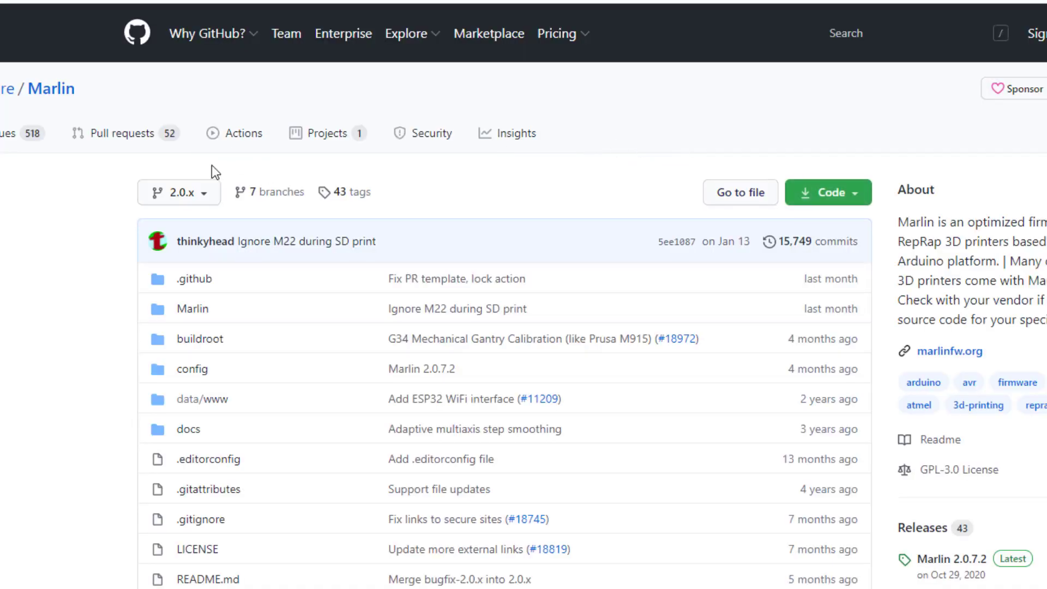
click(178, 192)
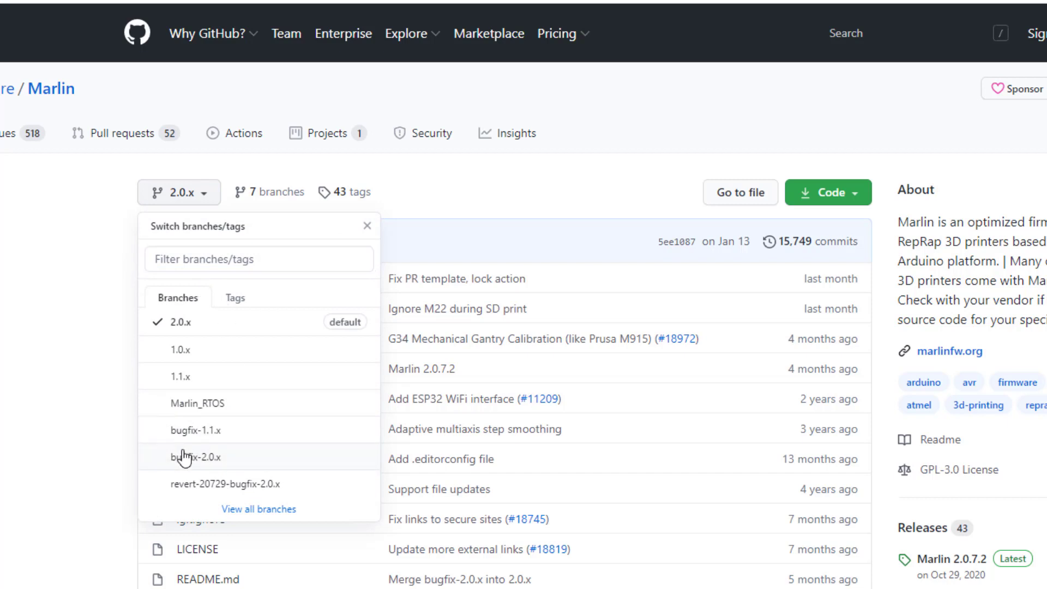
click(194, 457)
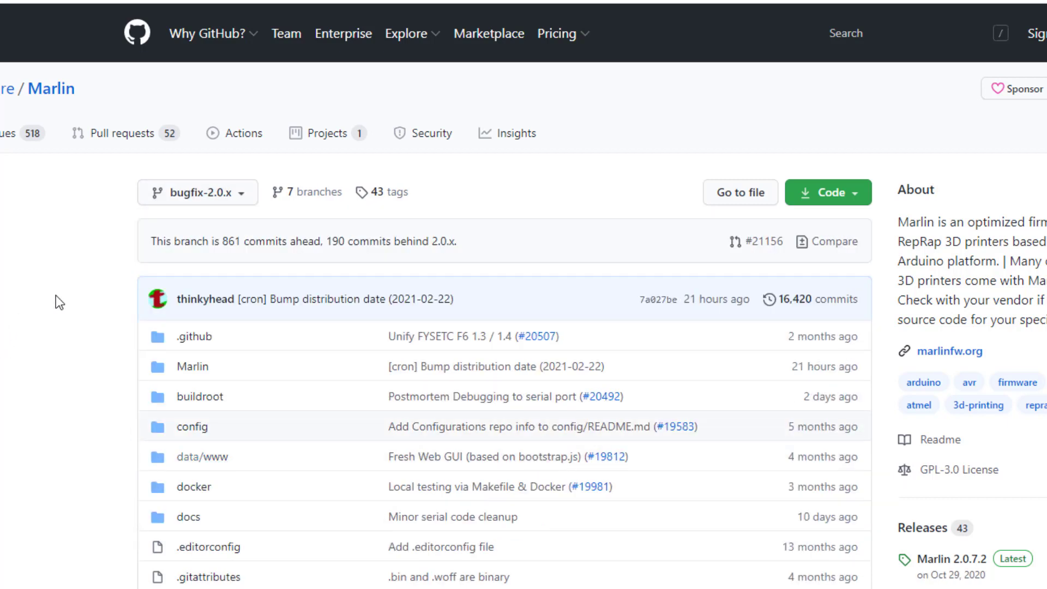
mouse_move(548, 198)
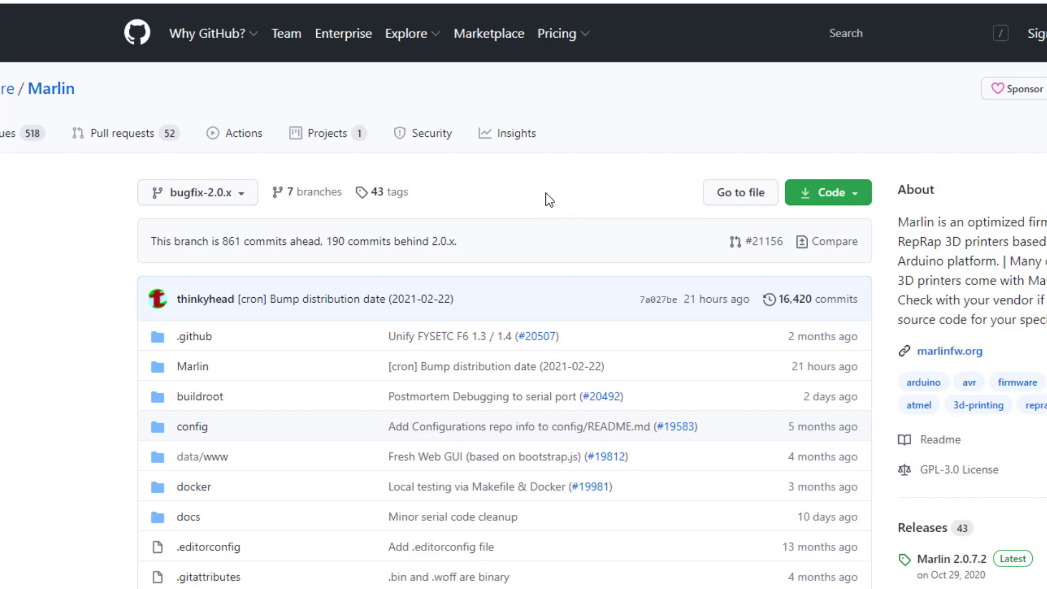
mouse_move(622, 219)
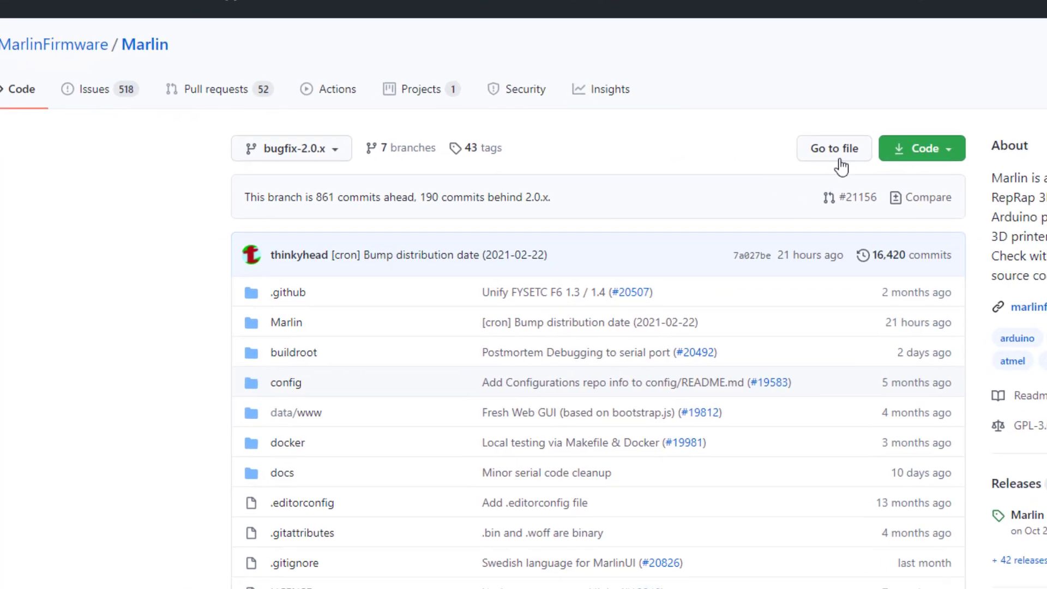
click(922, 147)
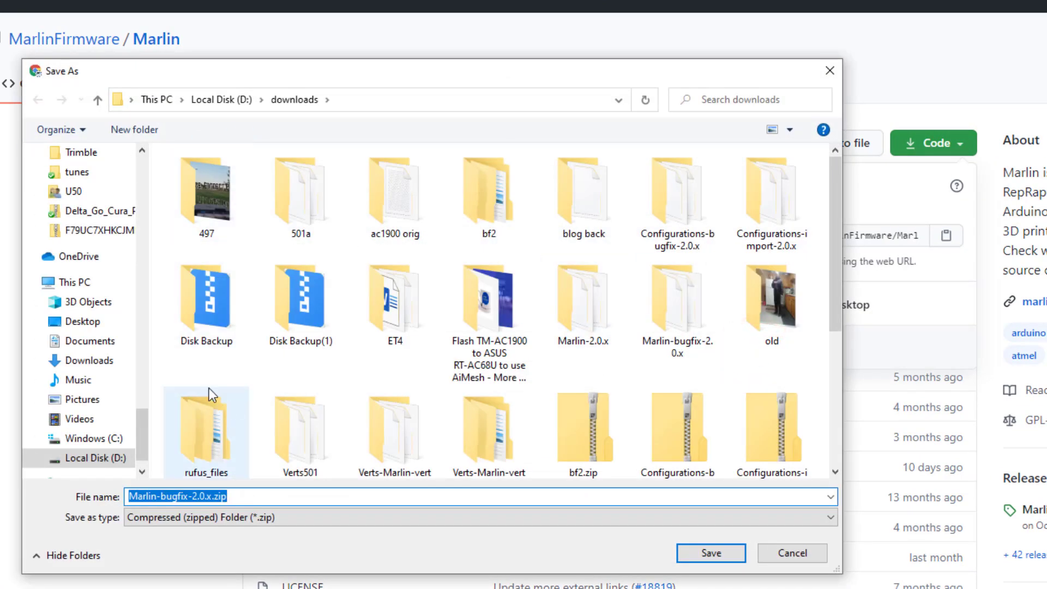
click(710, 553)
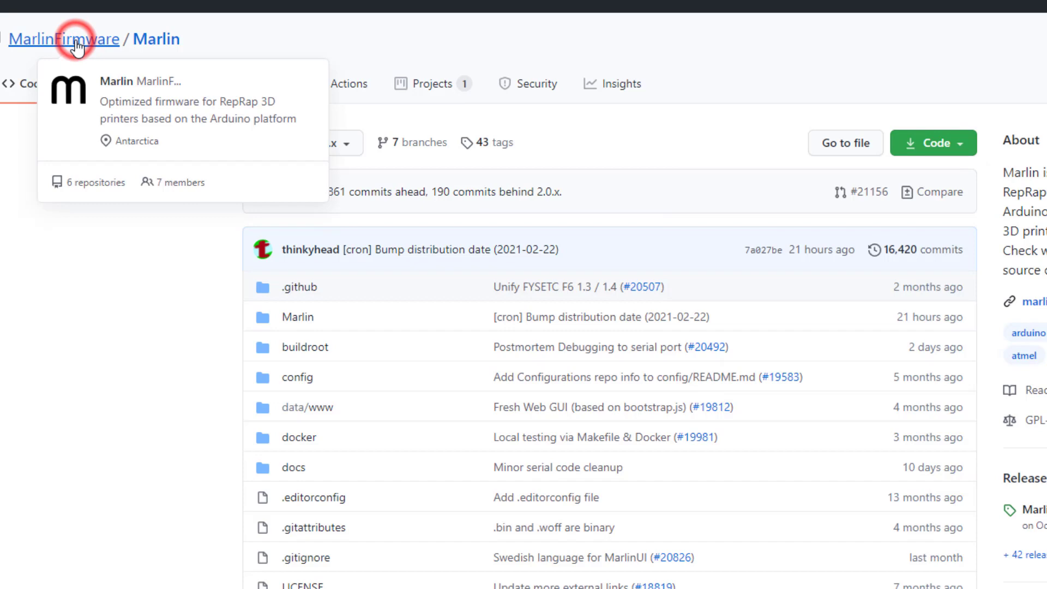
- Go to the MarlinFirmware Configurations repository and switch it to the bugfix-2.0.x branch
click(65, 38)
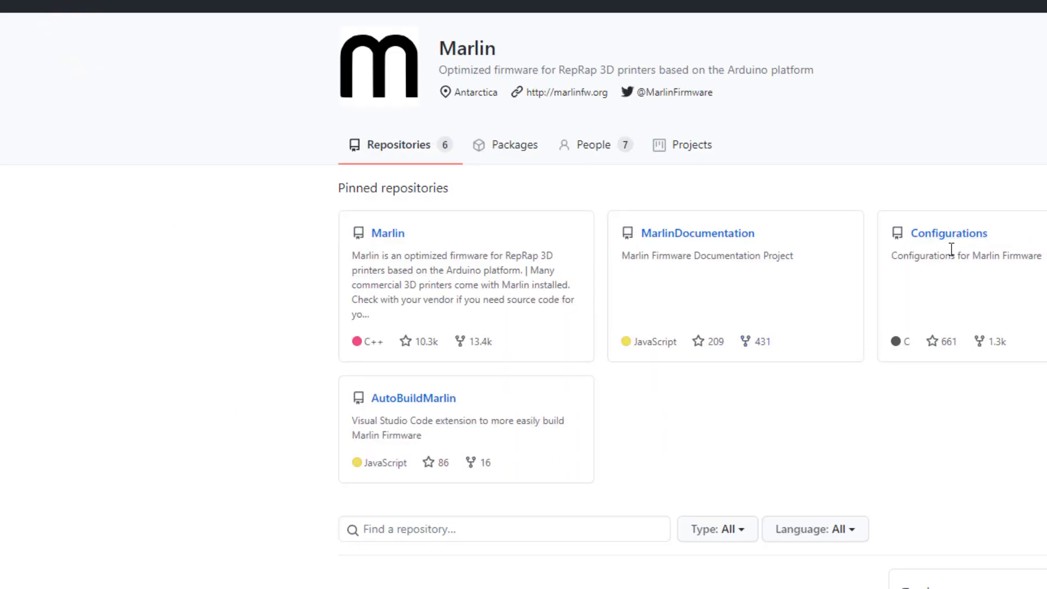
click(947, 233)
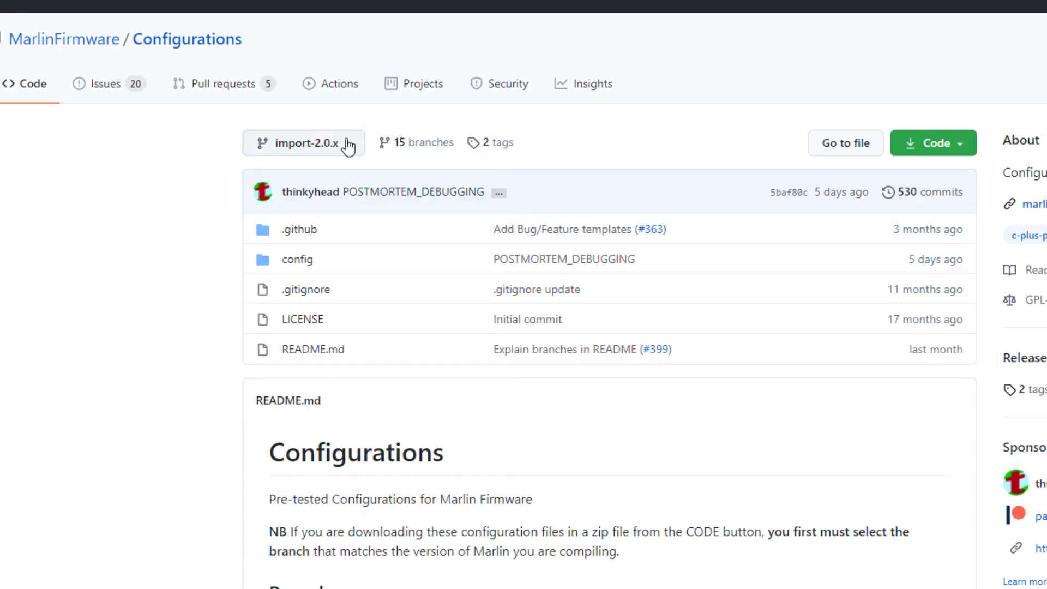
click(302, 142)
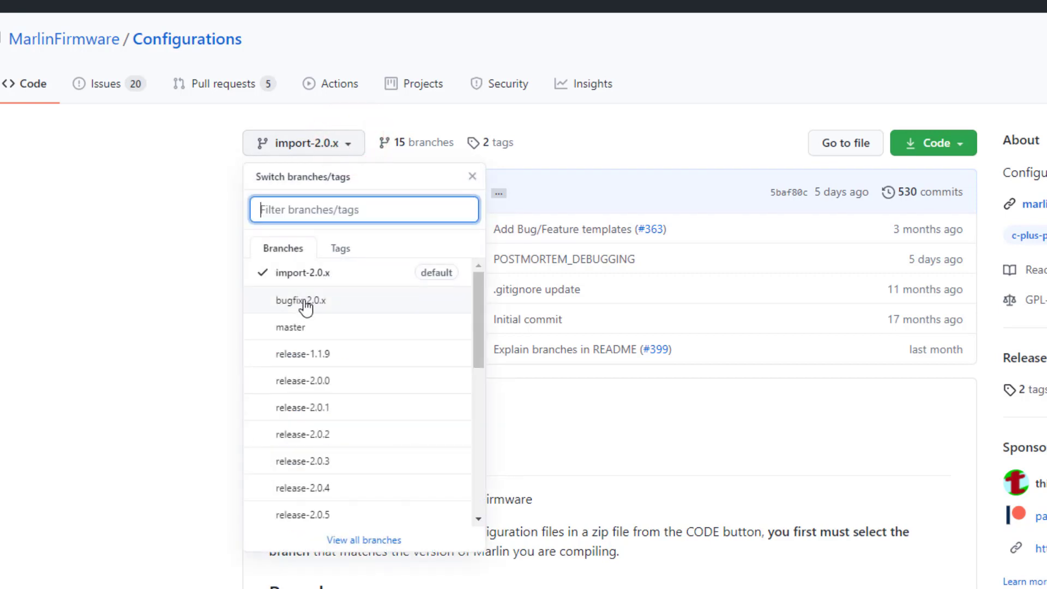
click(301, 300)
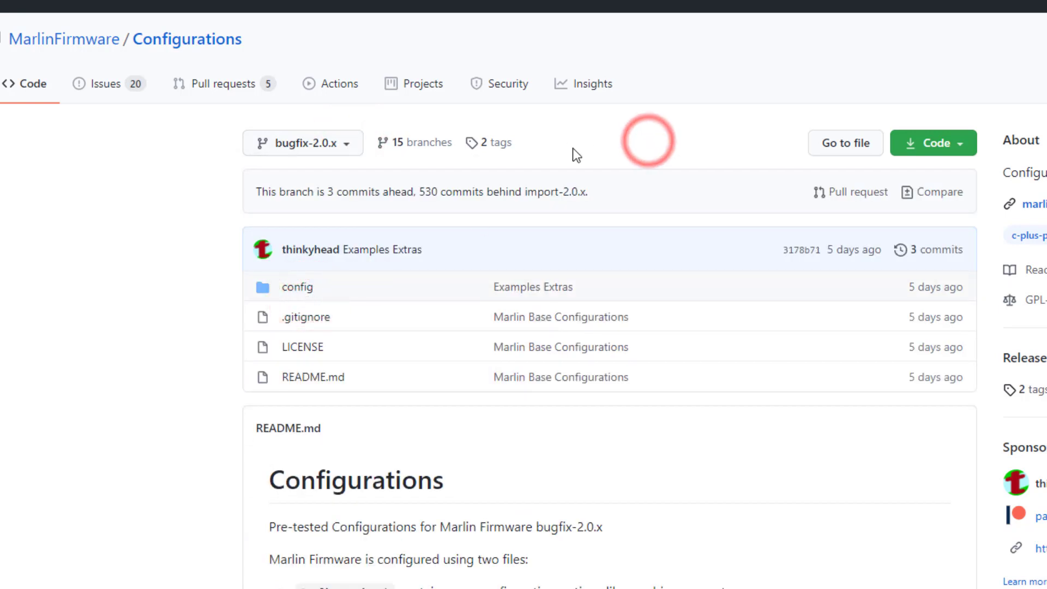
- Download the Configurations bugfix-2.0.x branch as a zip and save it to downloads
click(932, 142)
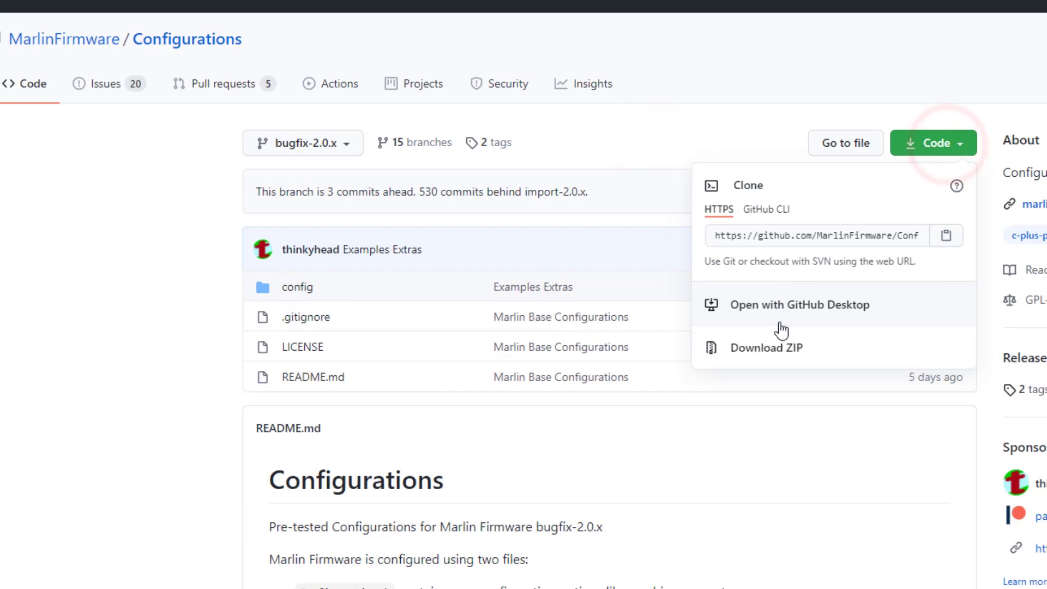
click(766, 347)
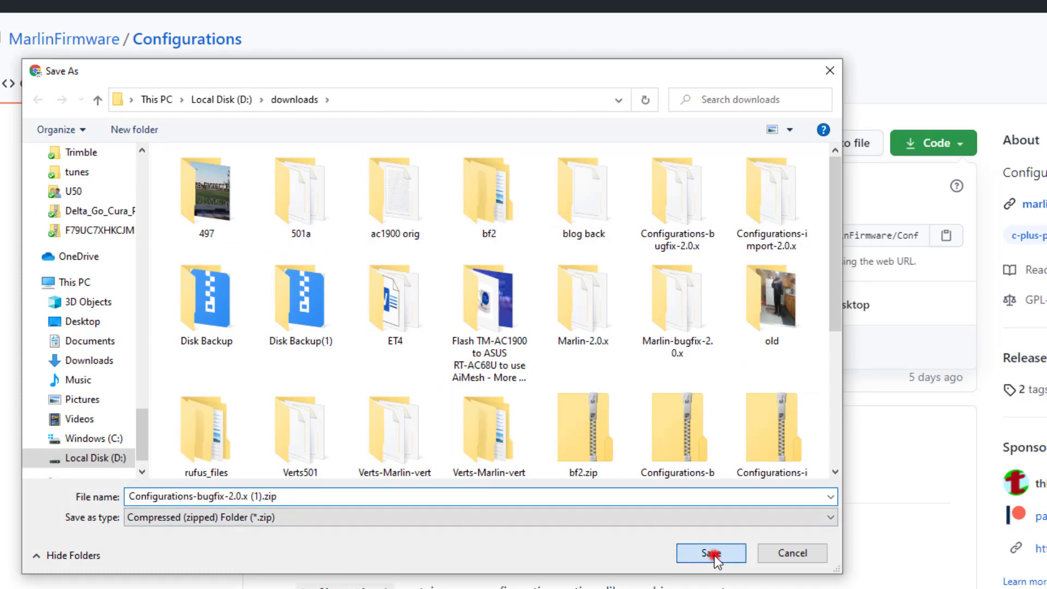
click(710, 553)
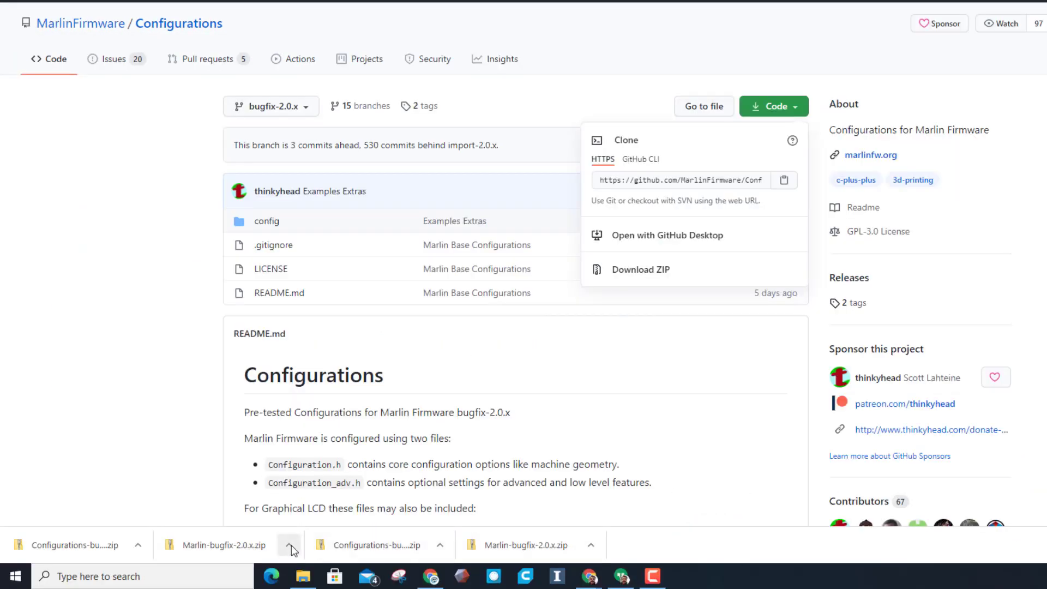
- Reveal the Marlin-bugfix-2.0.x.zip in downloads and extract it there with 7-Zip
click(289, 545)
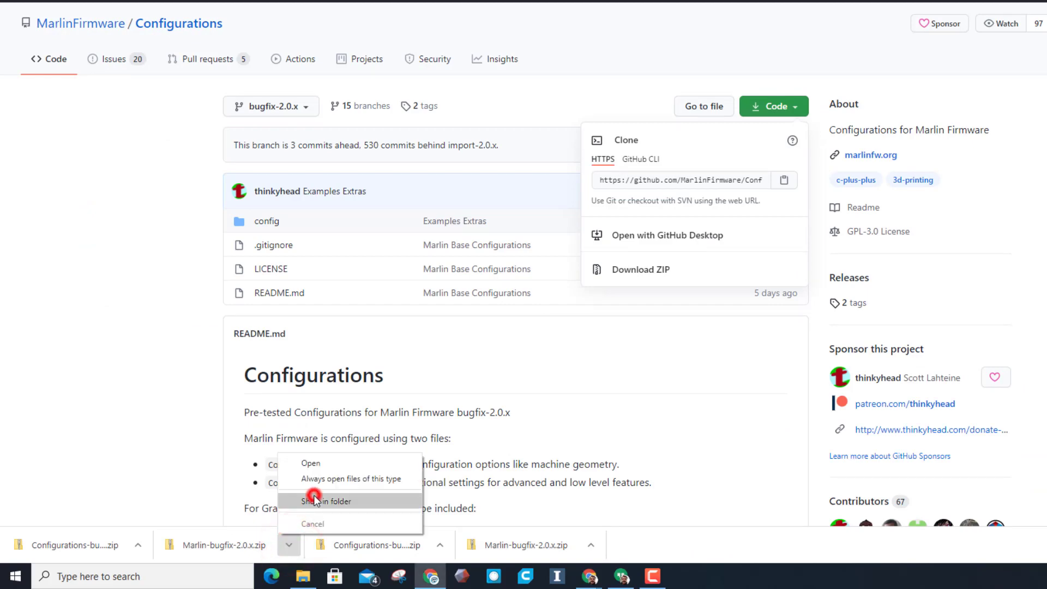
click(326, 500)
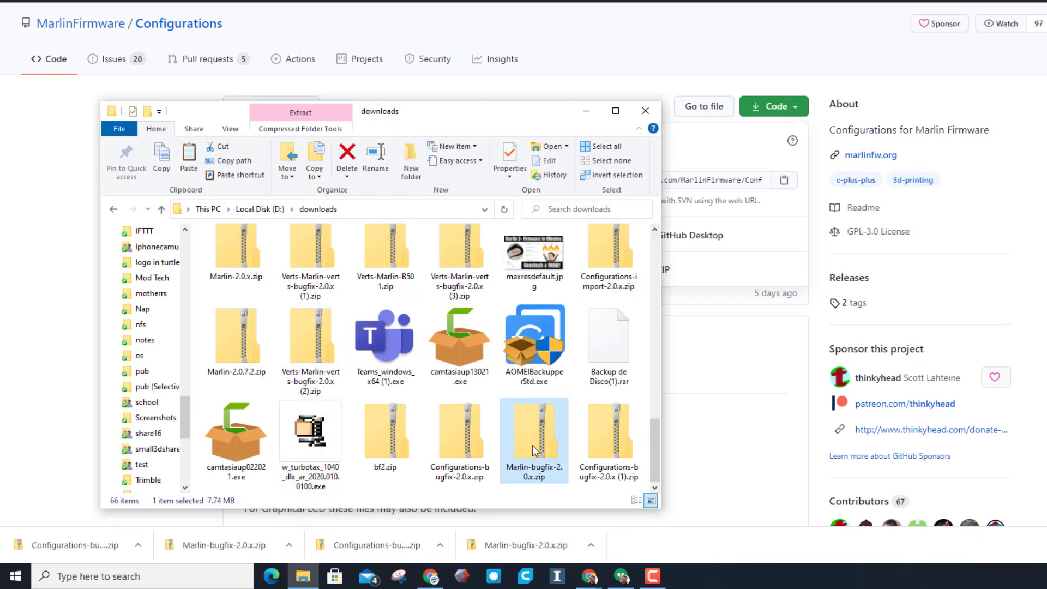
right_click(534, 441)
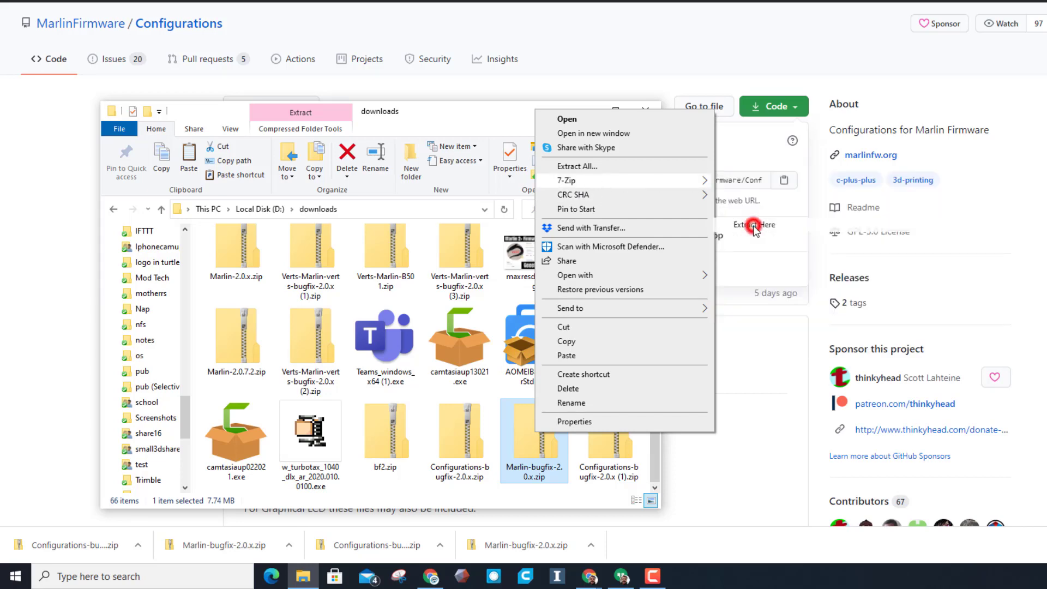
click(754, 225)
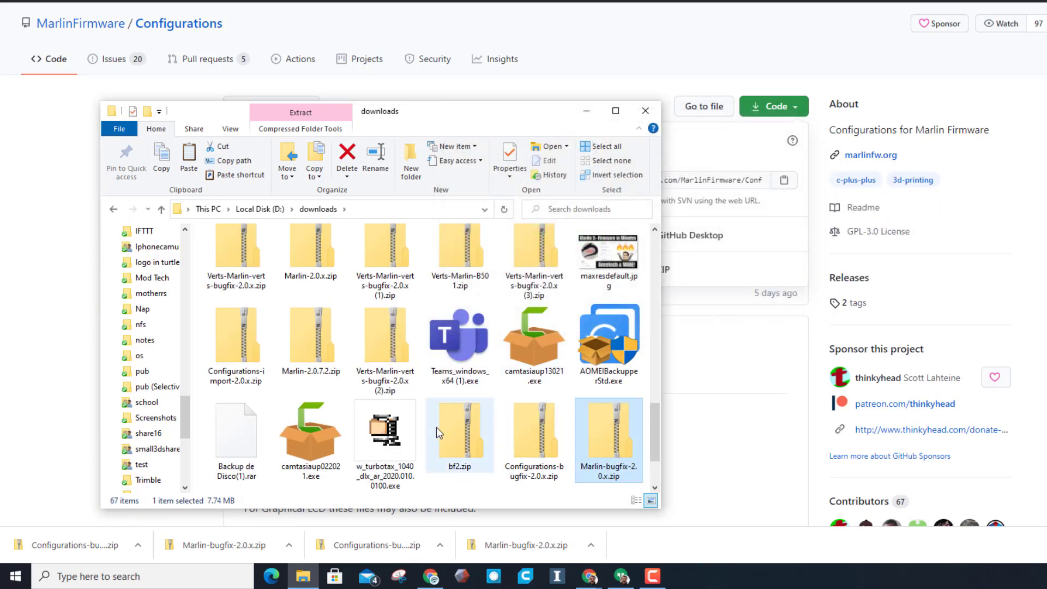
- Extract Configurations-bugfix-2.0.x.zip into its own folder with 7-Zip
click(534, 437)
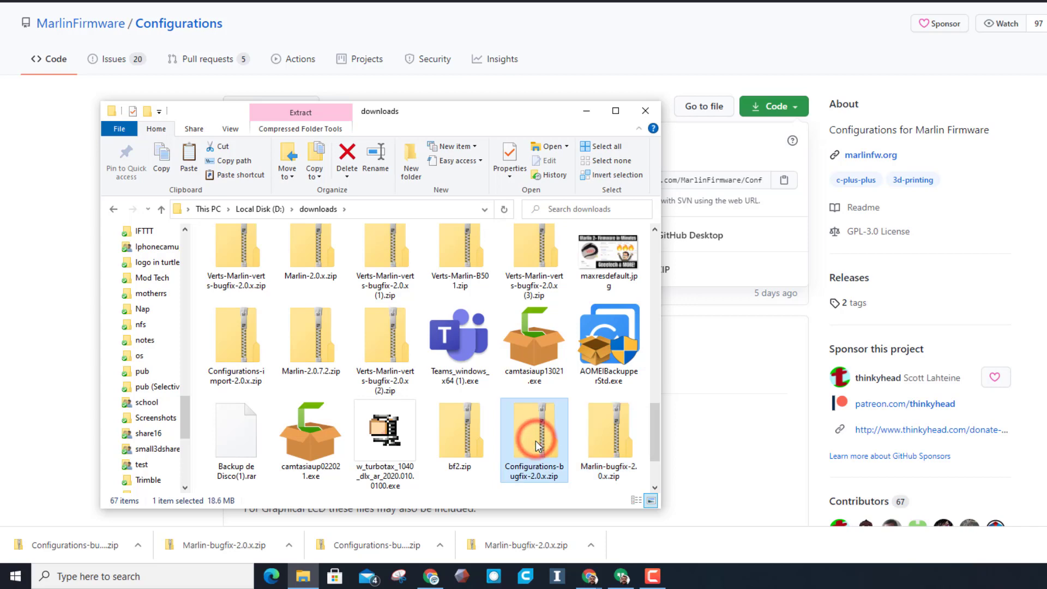
right_click(534, 437)
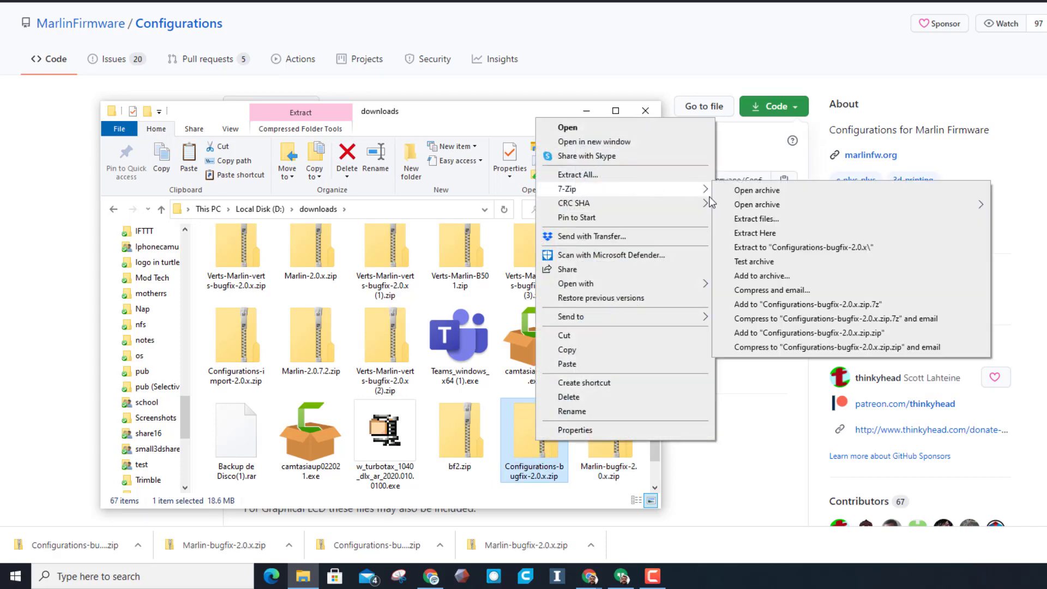
click(754, 233)
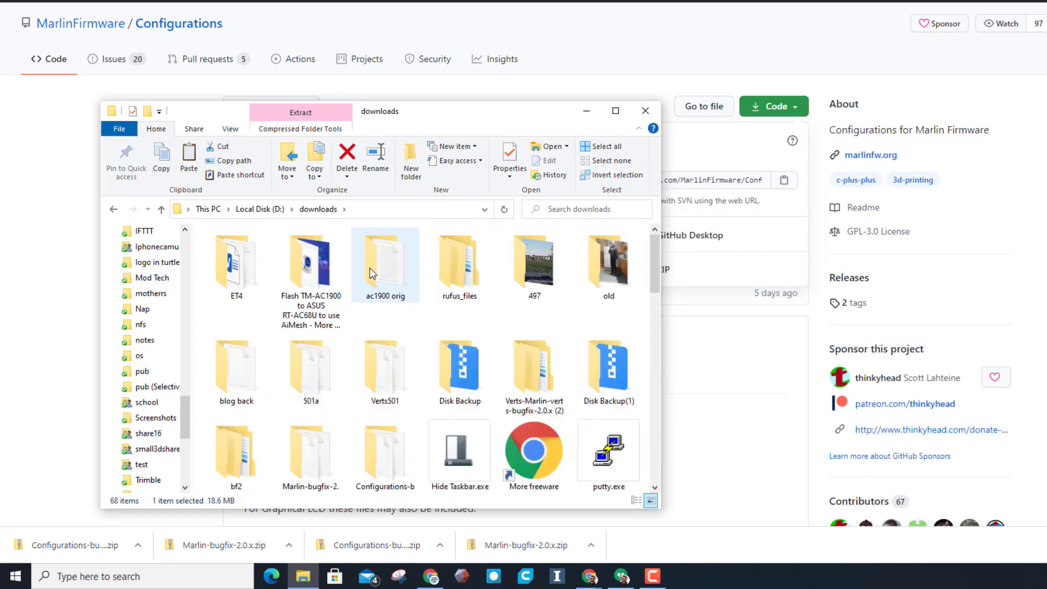
- Browse into Configurations-bugfix-2.0.x > config > examples > Geeetech > A10
click(385, 447)
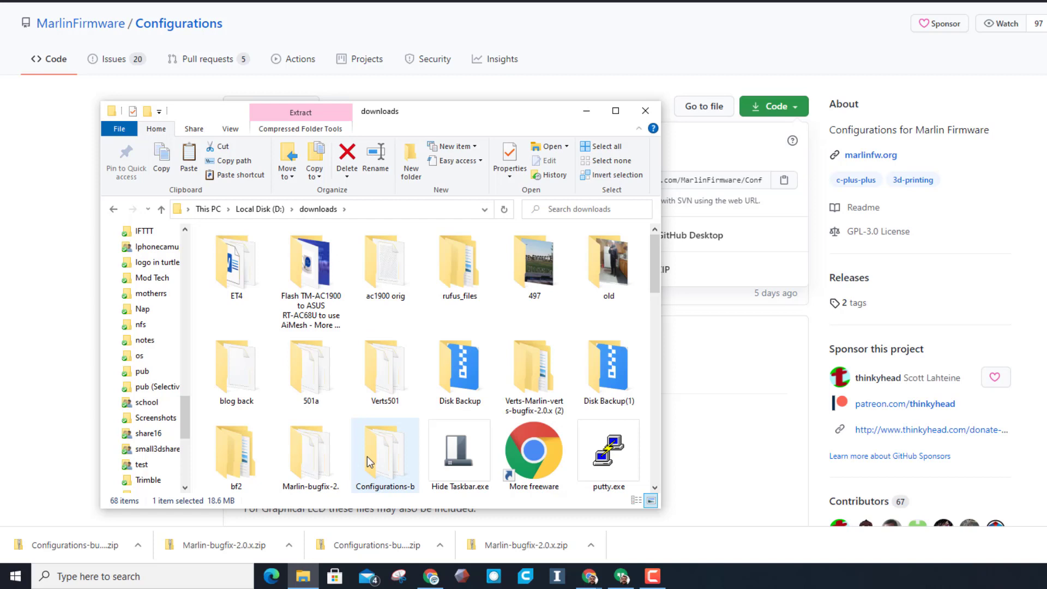
double_click(384, 448)
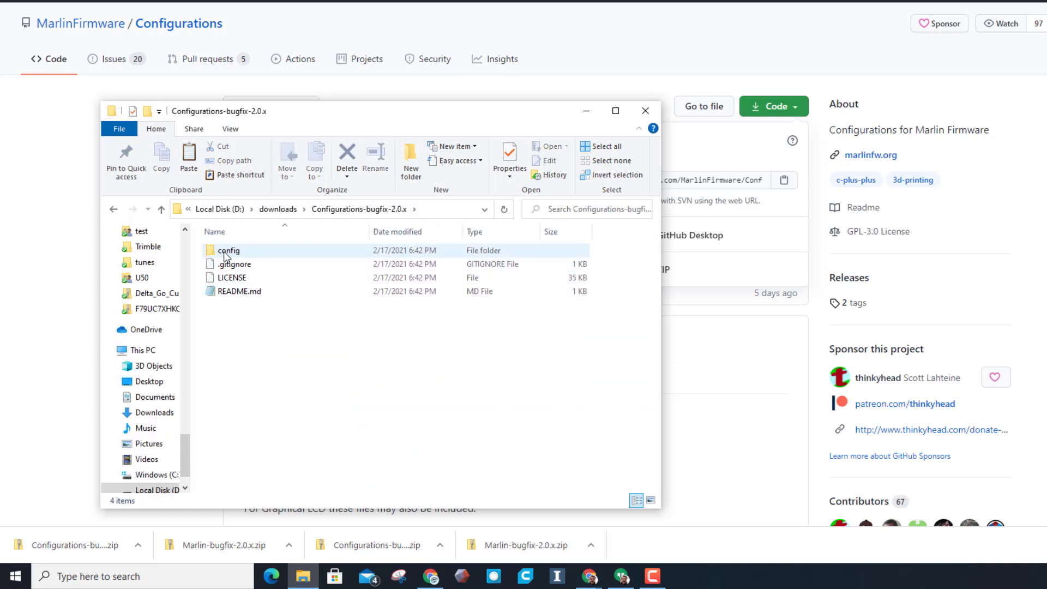
double_click(227, 250)
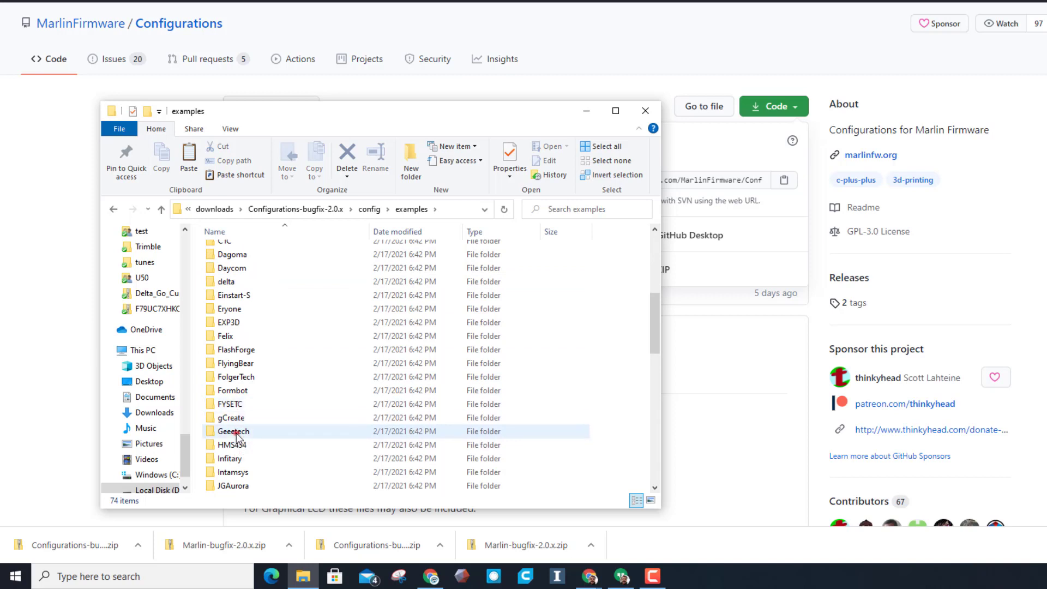
double_click(233, 431)
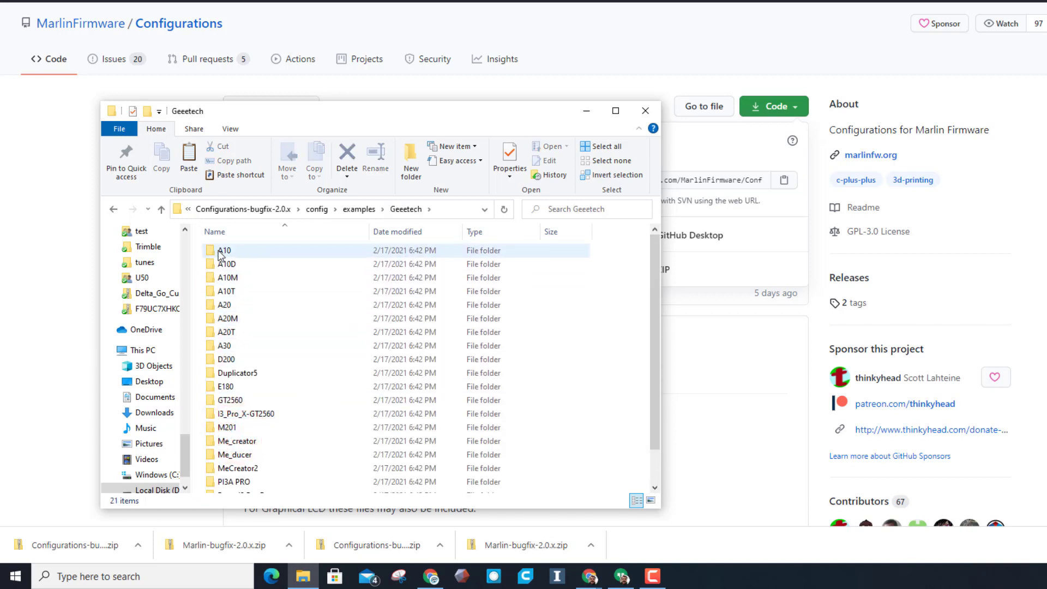
double_click(225, 251)
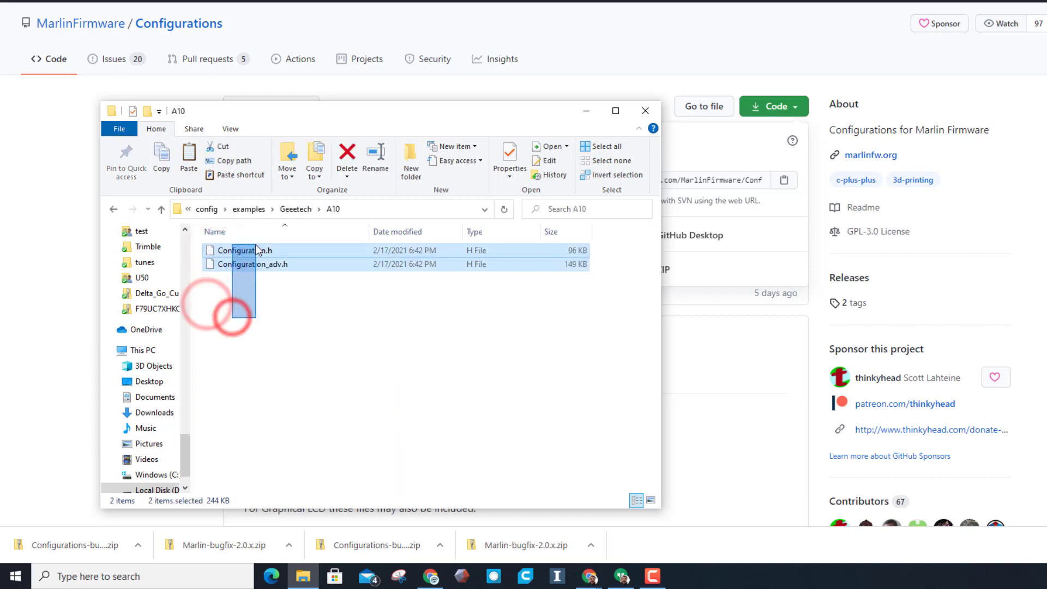
- Copy the A10 Configuration.h and Configuration_adv.h and go into Marlin-bugfix-2.0.x
right_click(252, 249)
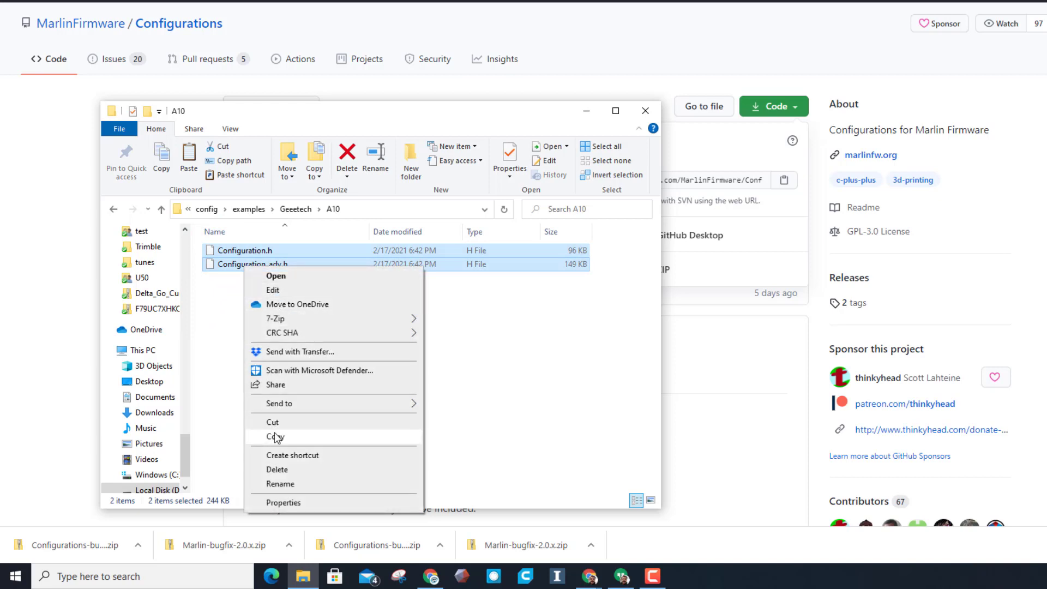
click(274, 436)
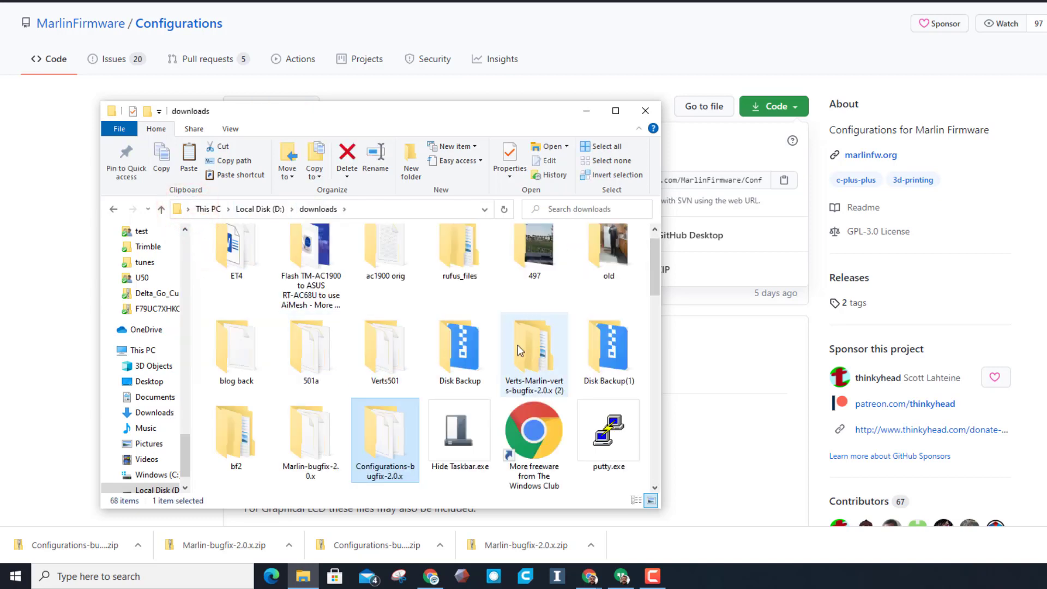
mouse_move(544, 361)
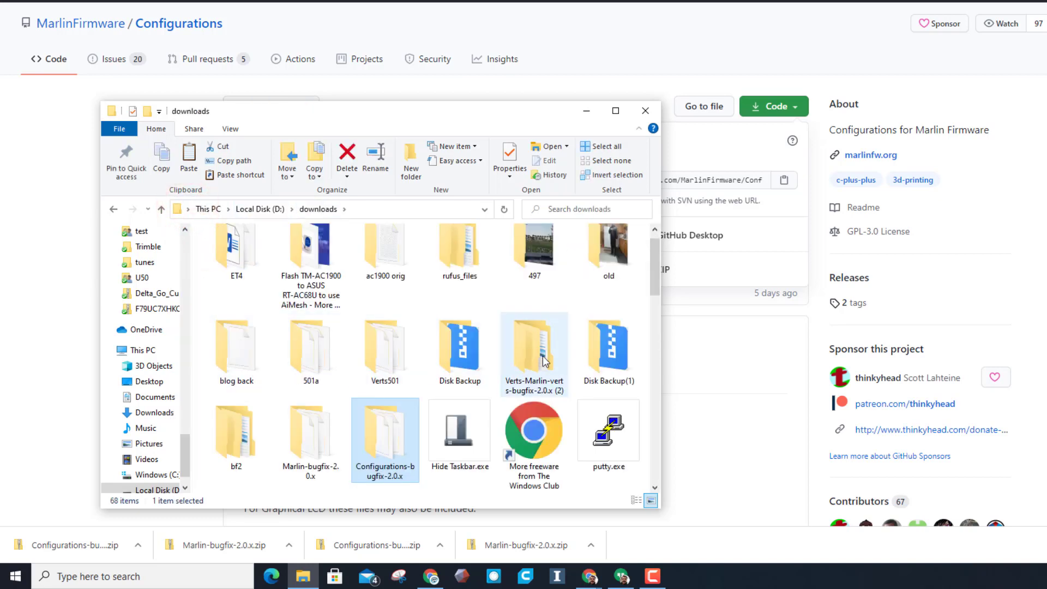
click(308, 437)
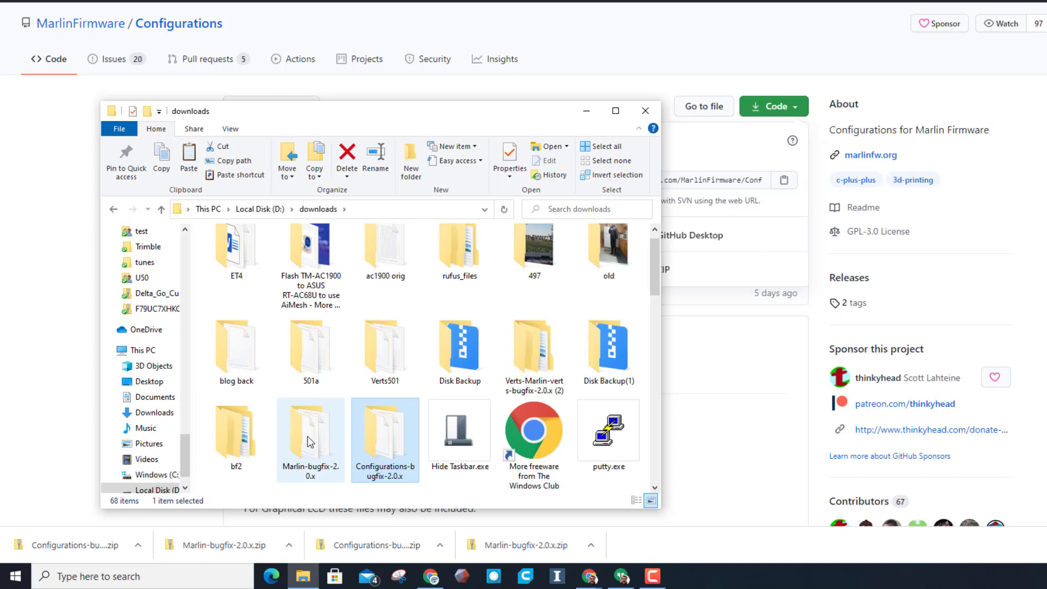
double_click(309, 430)
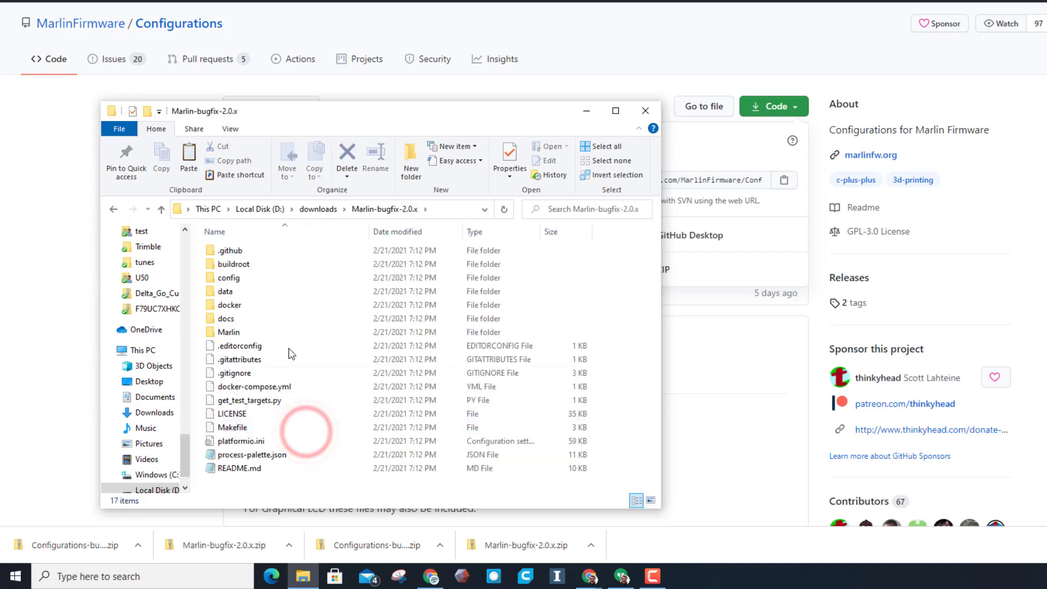
- Replace the stock config files in the Marlin source folder with the pasted A10 versions
double_click(230, 332)
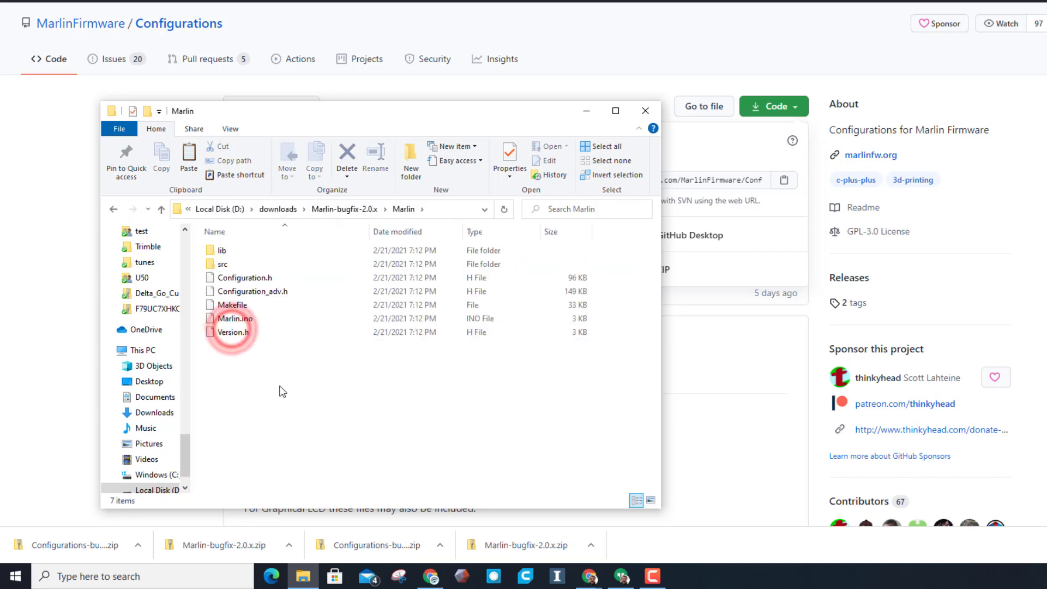
click(246, 278)
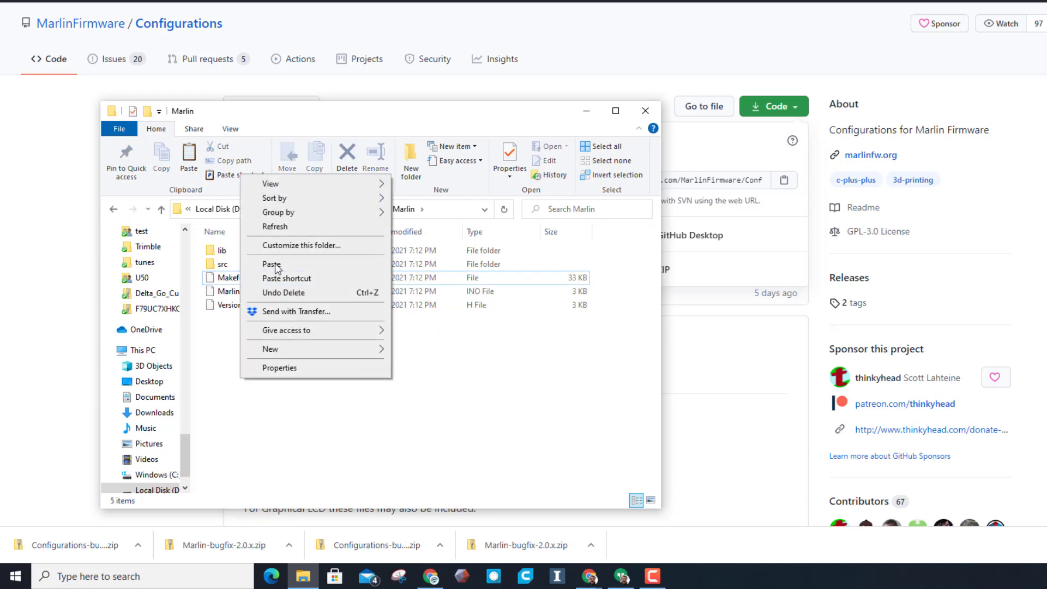
click(272, 264)
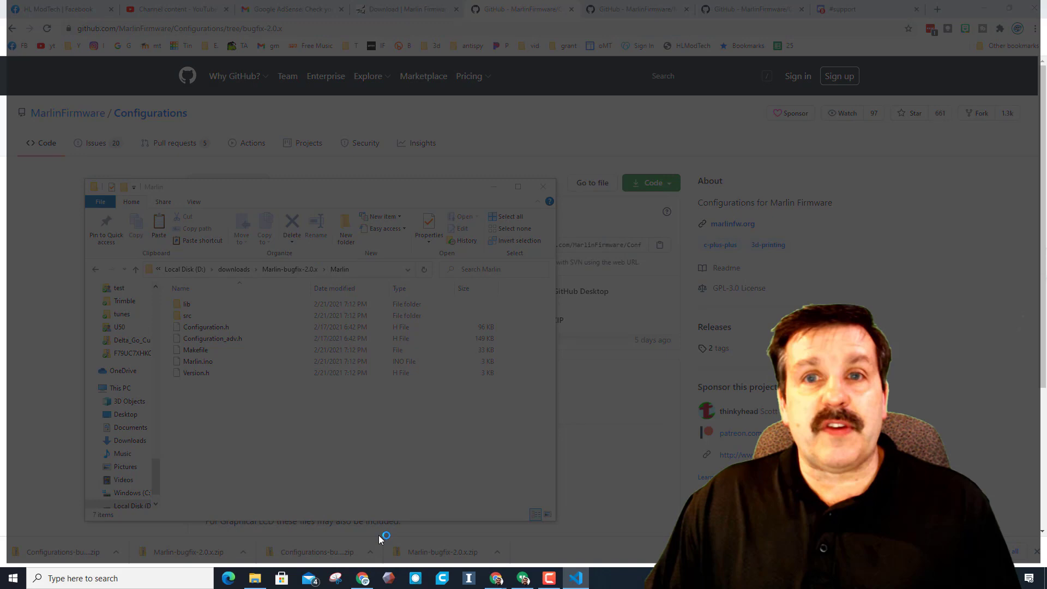
click(575, 578)
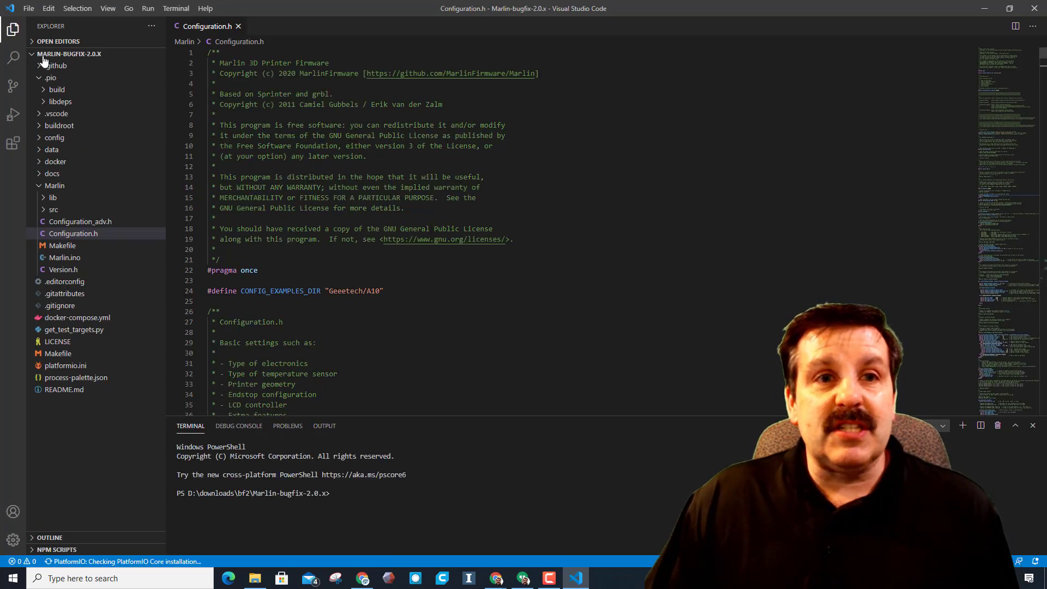
- Close the current project folder and start choosing a new folder to open
click(28, 7)
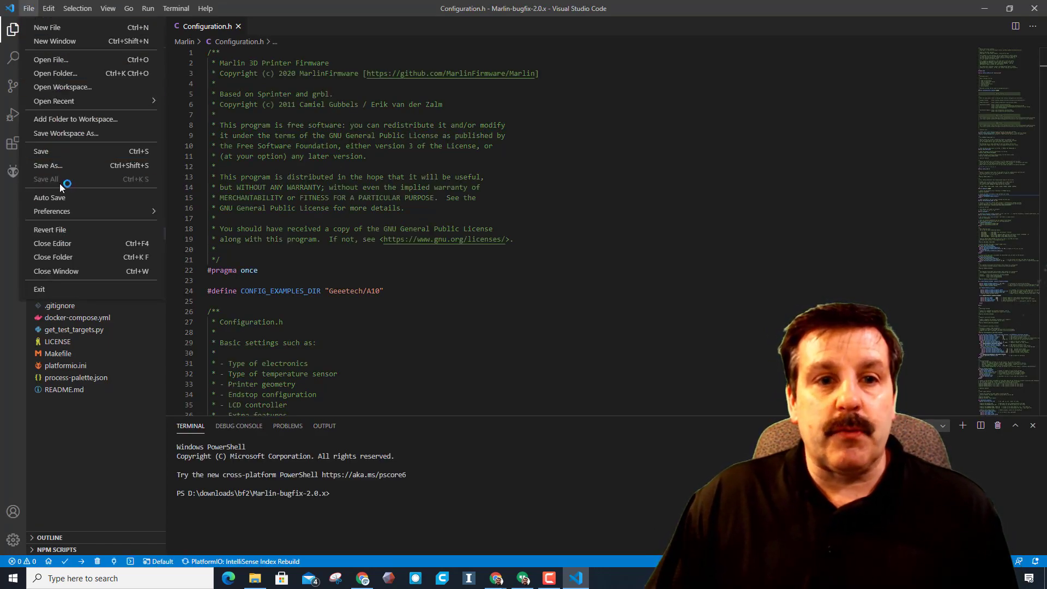
click(52, 244)
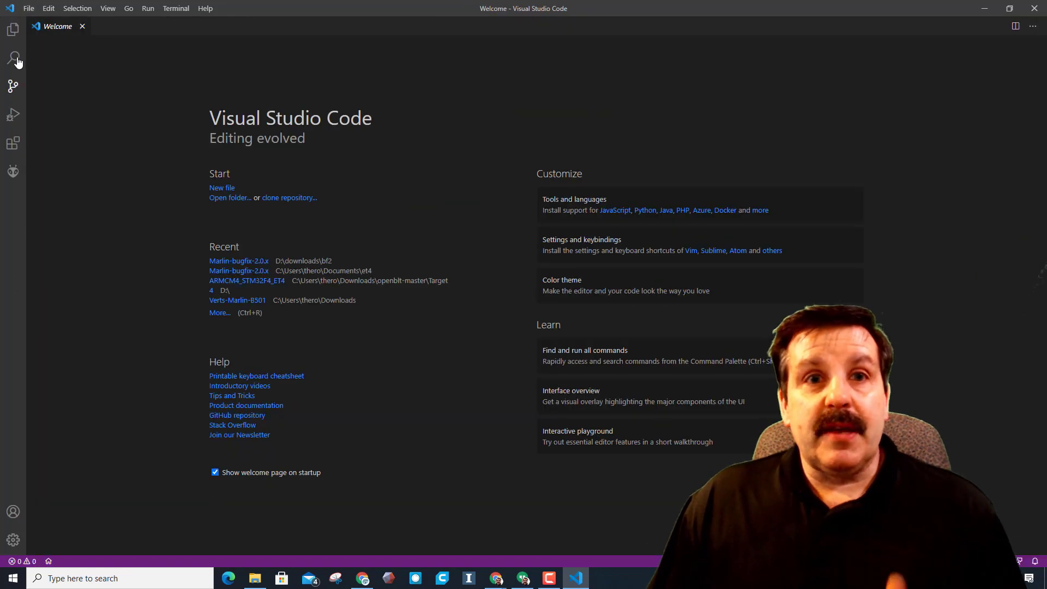
click(28, 8)
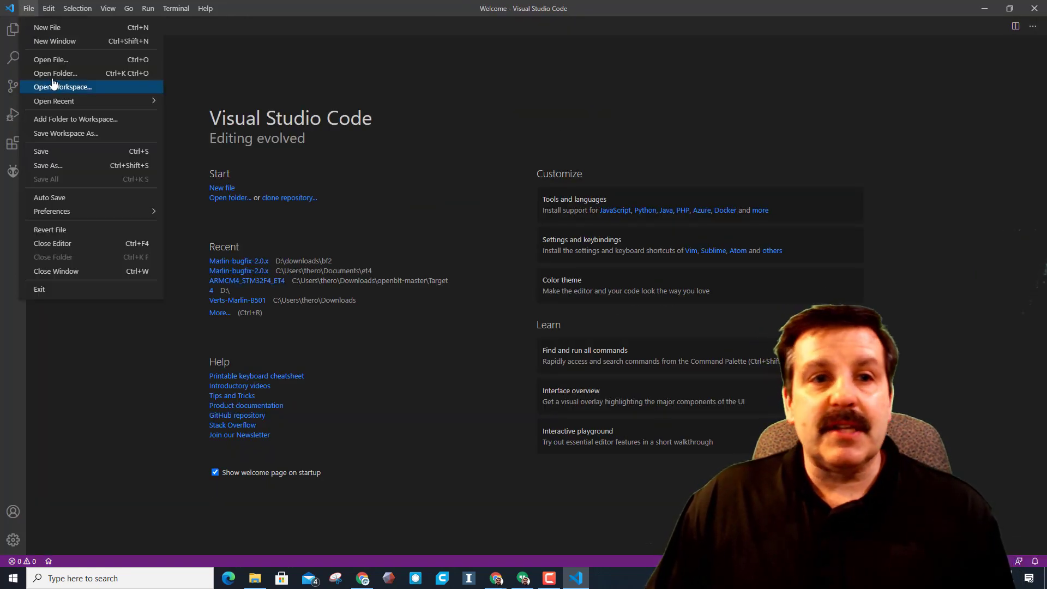
click(56, 73)
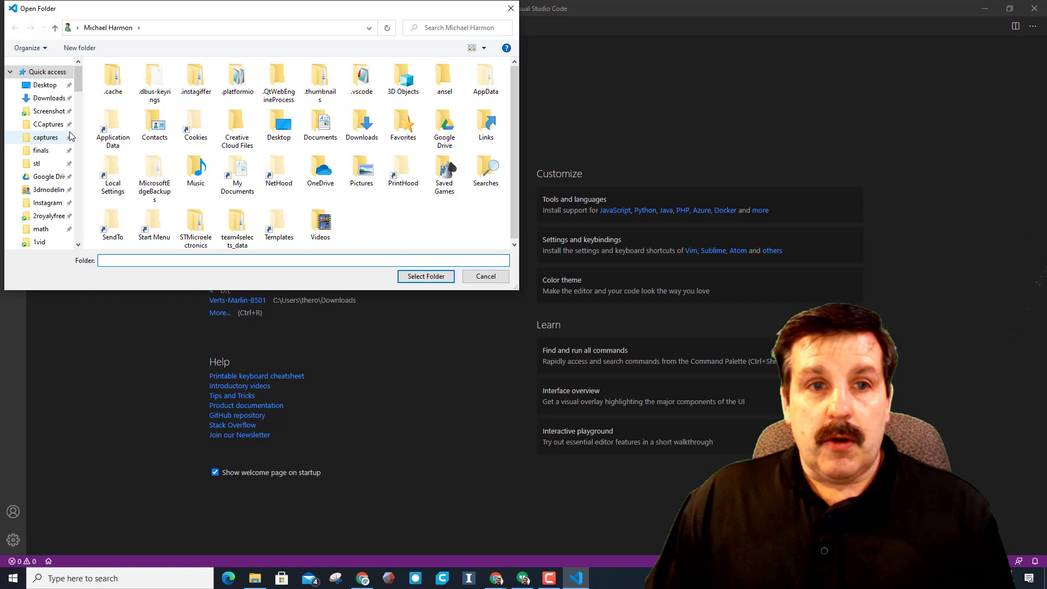
- Open D:\downloads\Marlin-bugfix-2.0.x as the VS Code project folder
scroll(down, 3)
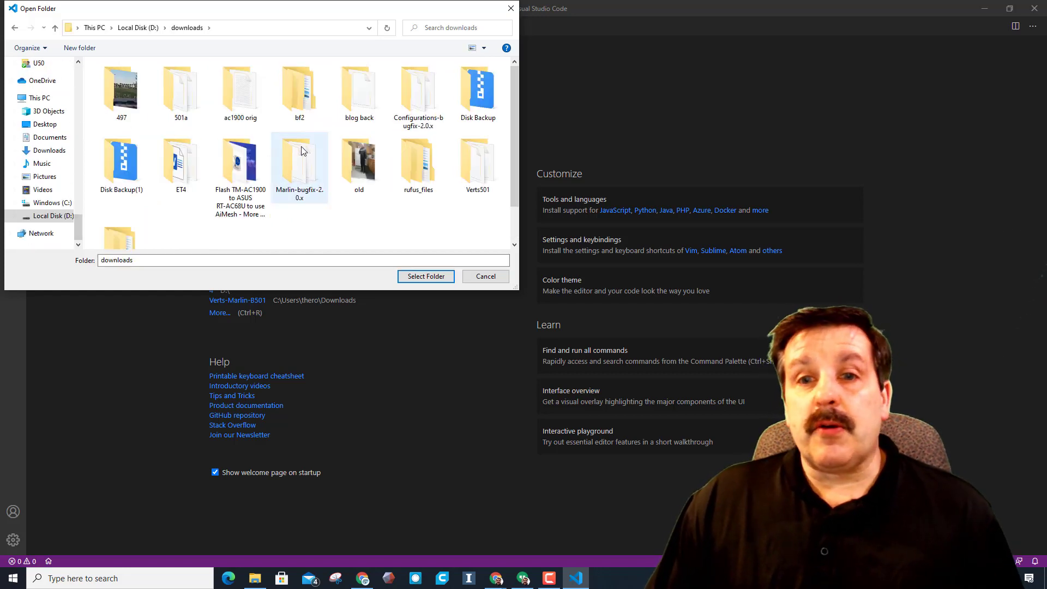
double_click(298, 154)
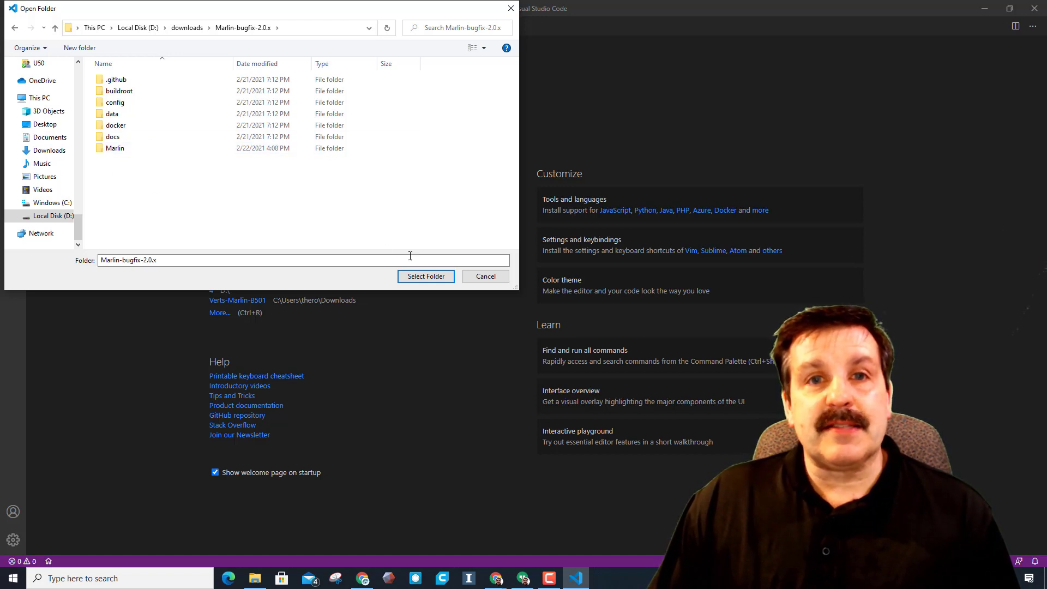
click(425, 276)
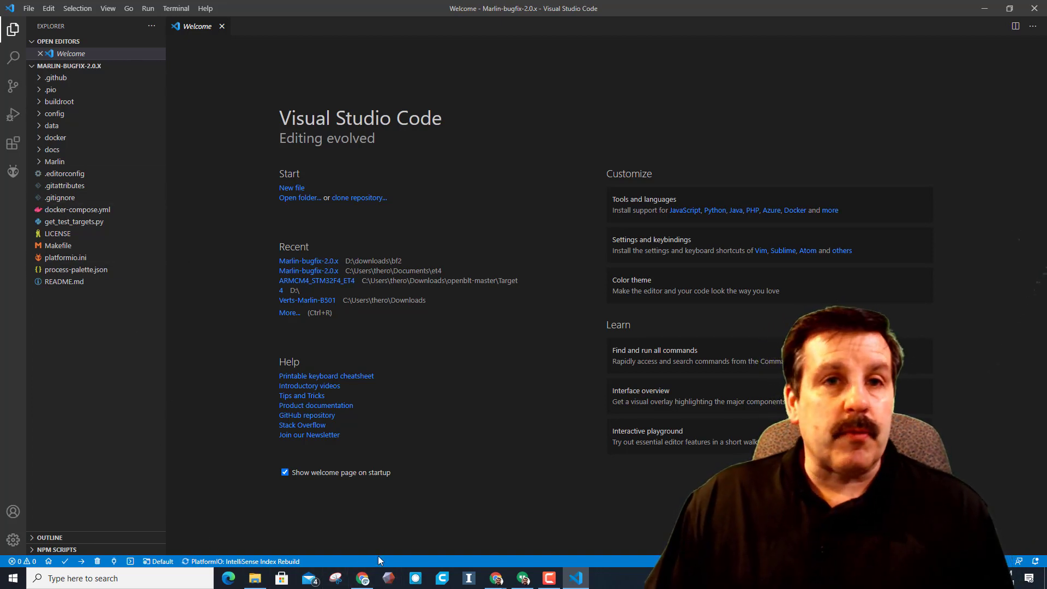
mouse_move(356, 554)
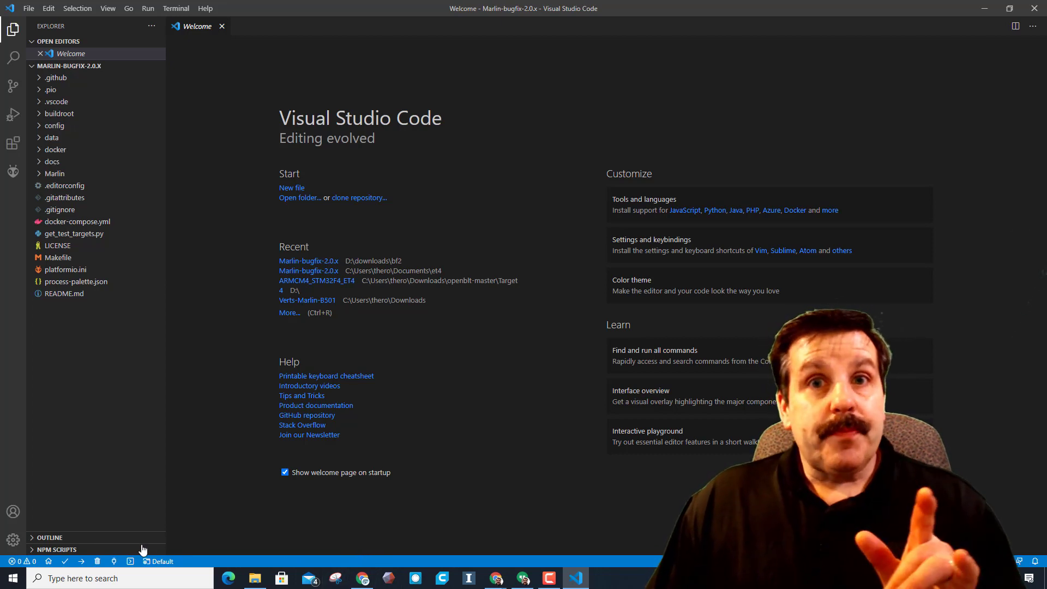
- Open Marlin/Configuration.h and scroll to CUSTOM_MACHINE_NAME to set it to "mikesA10"
click(55, 173)
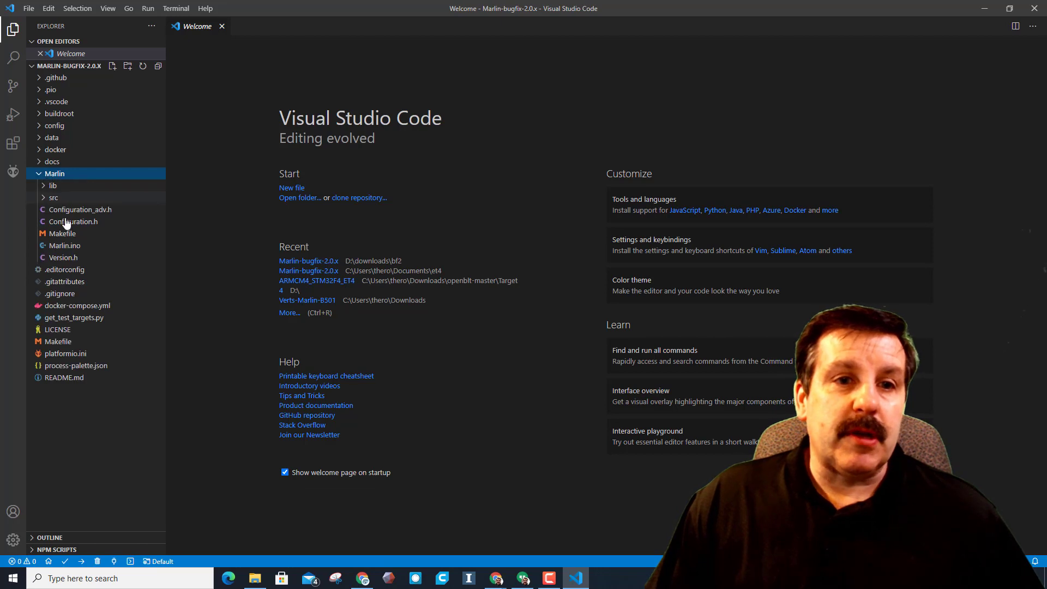
click(73, 221)
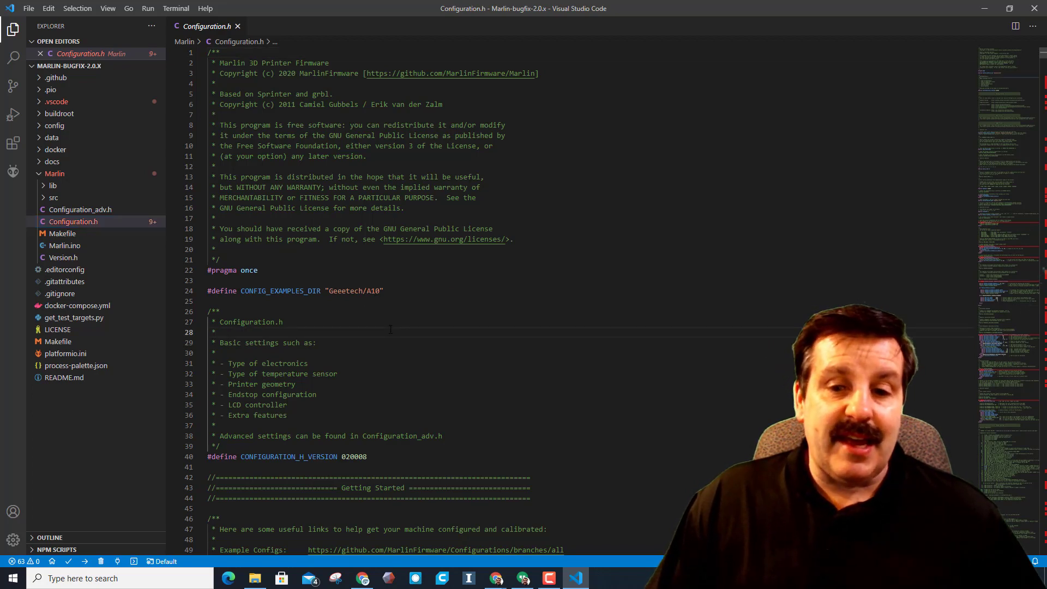
scroll(down, 3)
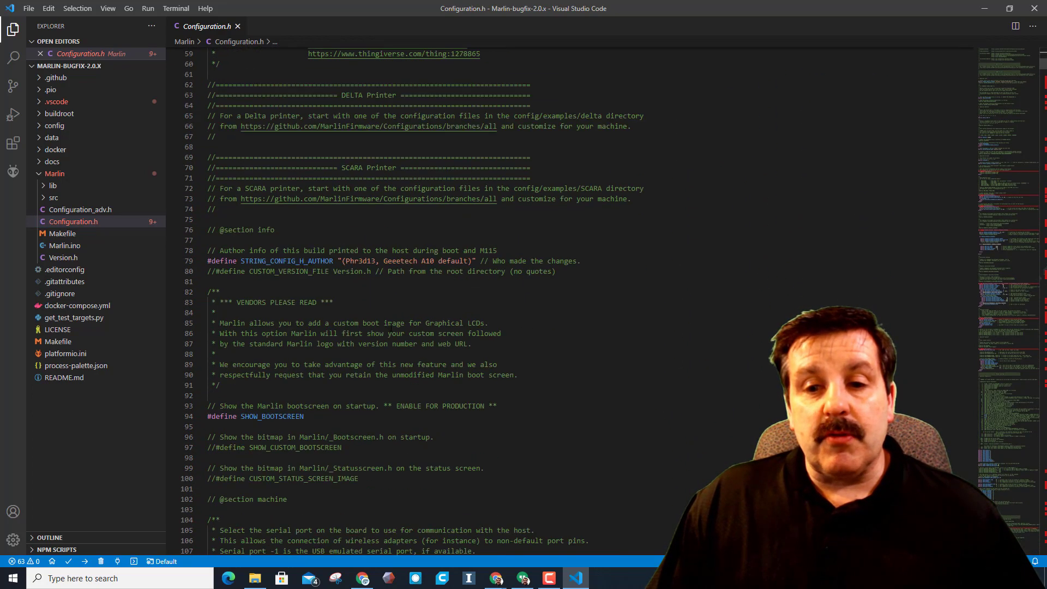
scroll(down, 3)
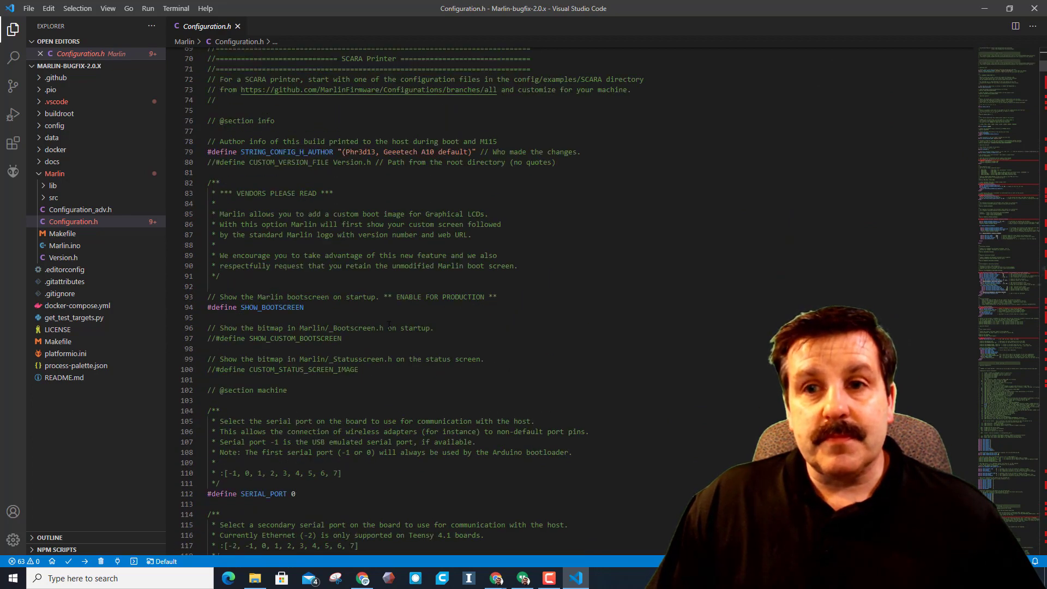
scroll(down, 3)
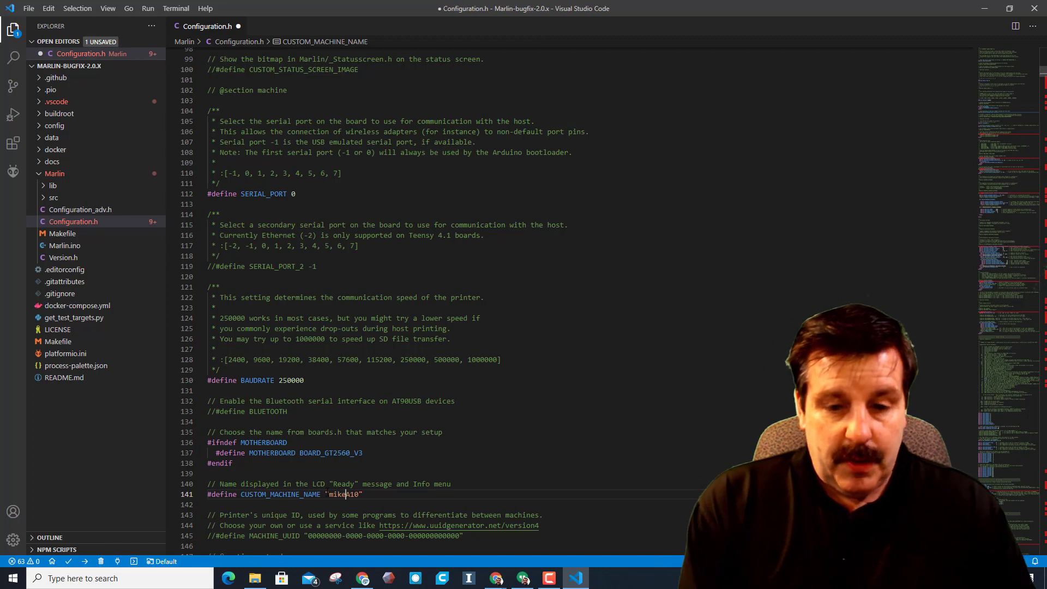
scroll(down, 3)
text(s)
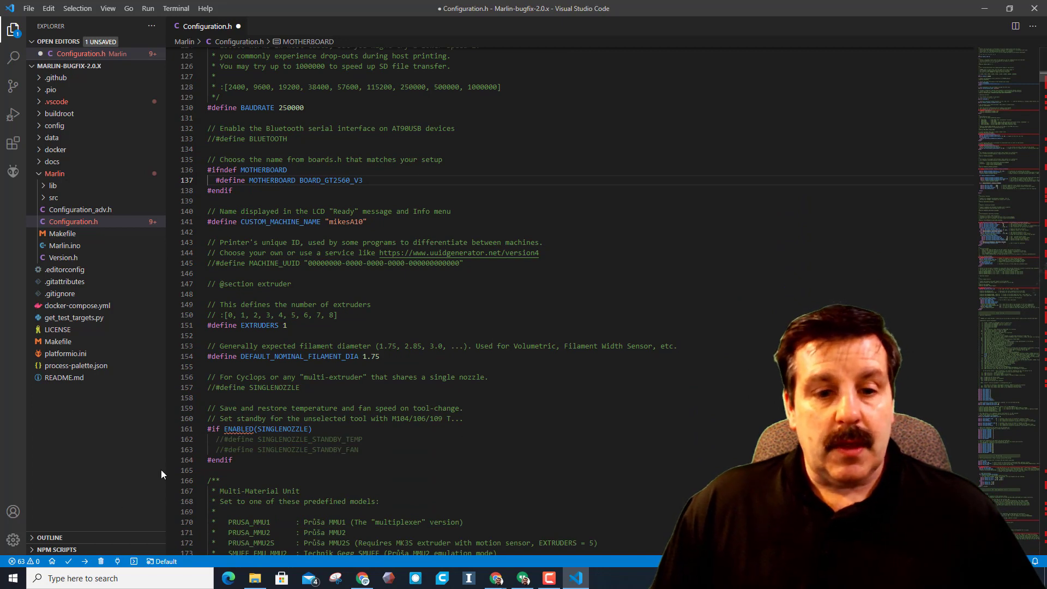
mouse_move(69, 567)
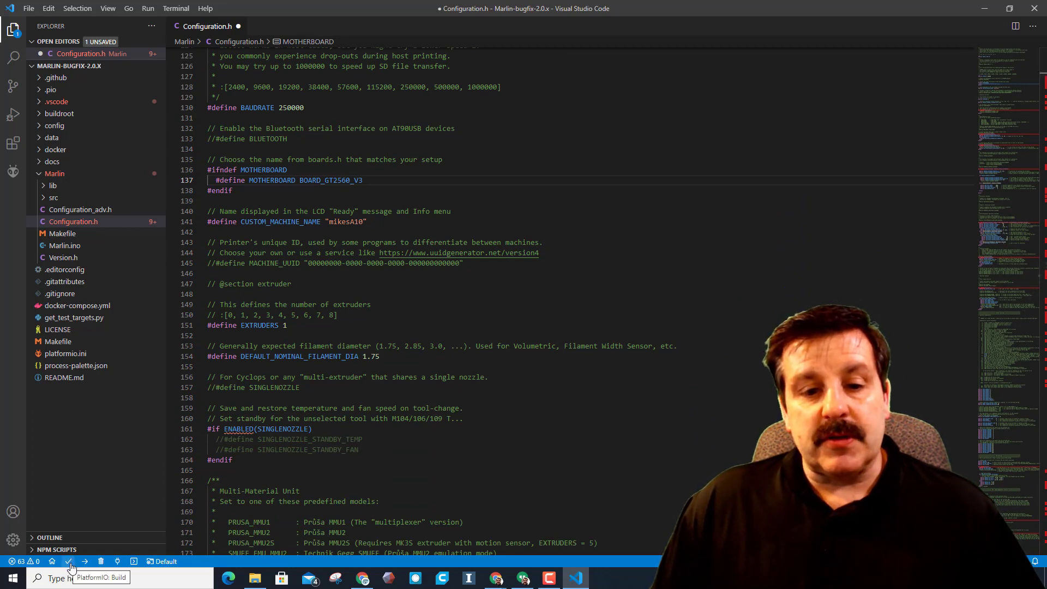
- Start a PlatformIO build of the firmware for mega2560
click(69, 561)
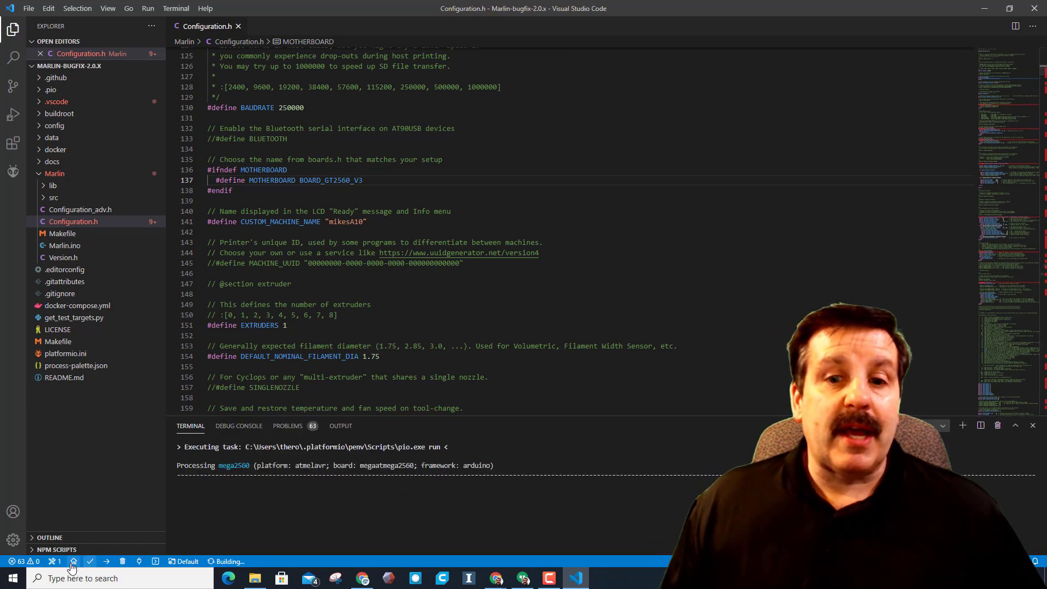